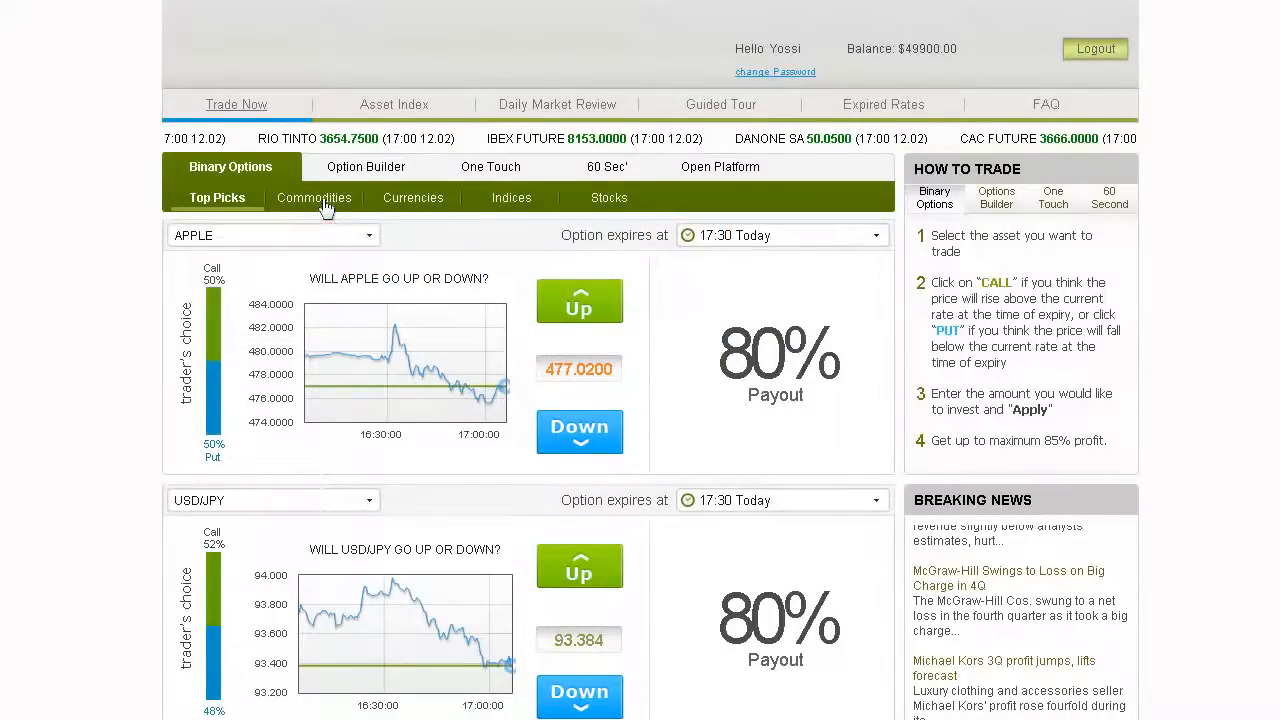
pyautogui.moveTo(330, 316)
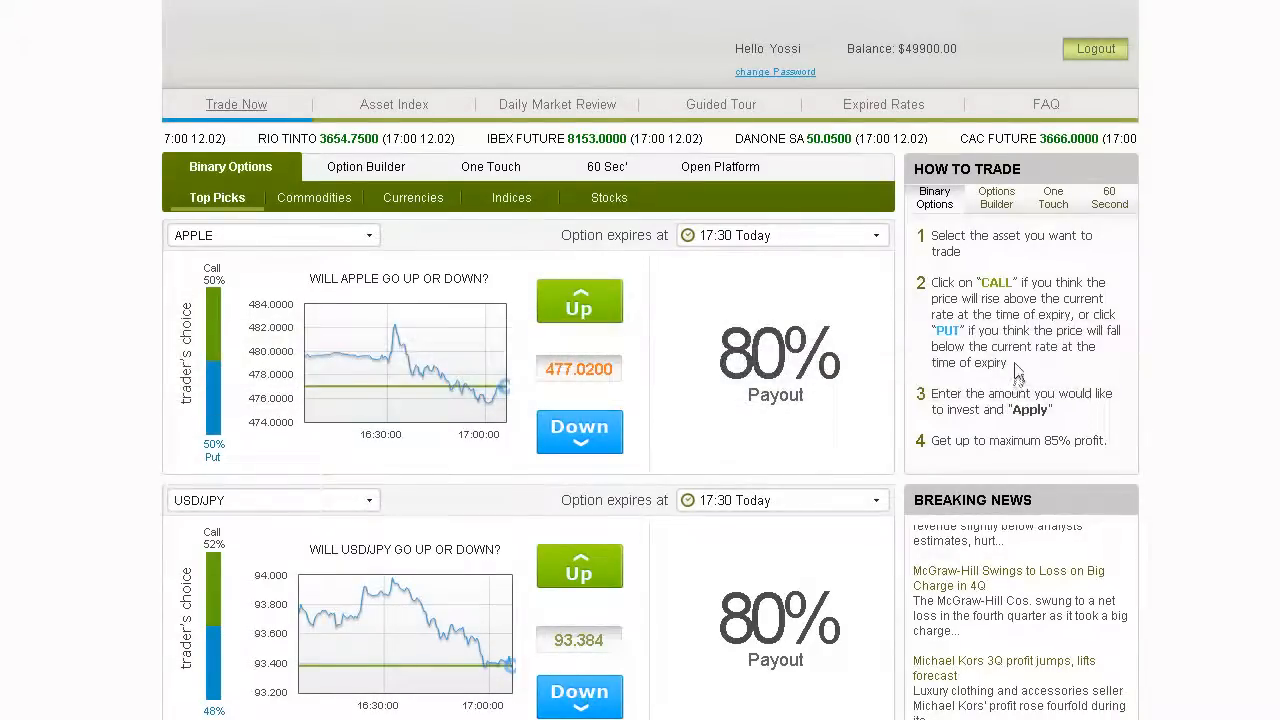
pyautogui.moveTo(956, 270)
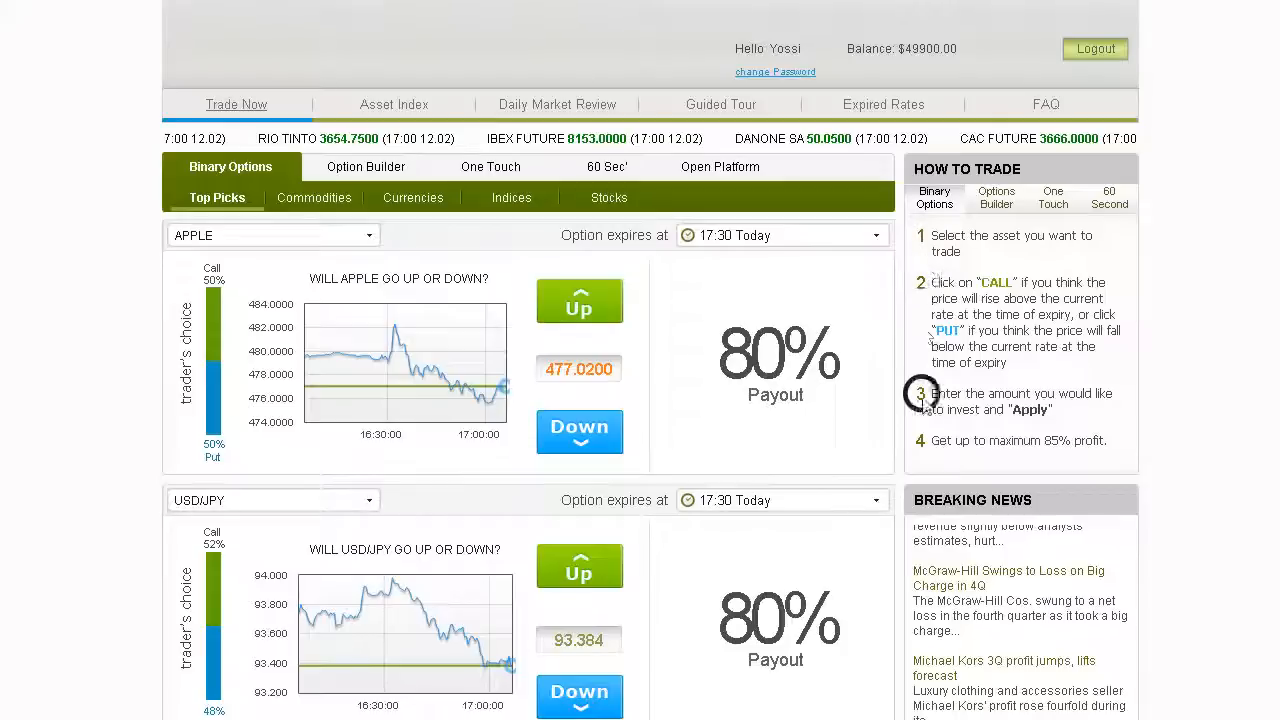
# Choose Apple from the asset list with the 17:30 today expiry.
pyautogui.click(272, 236)
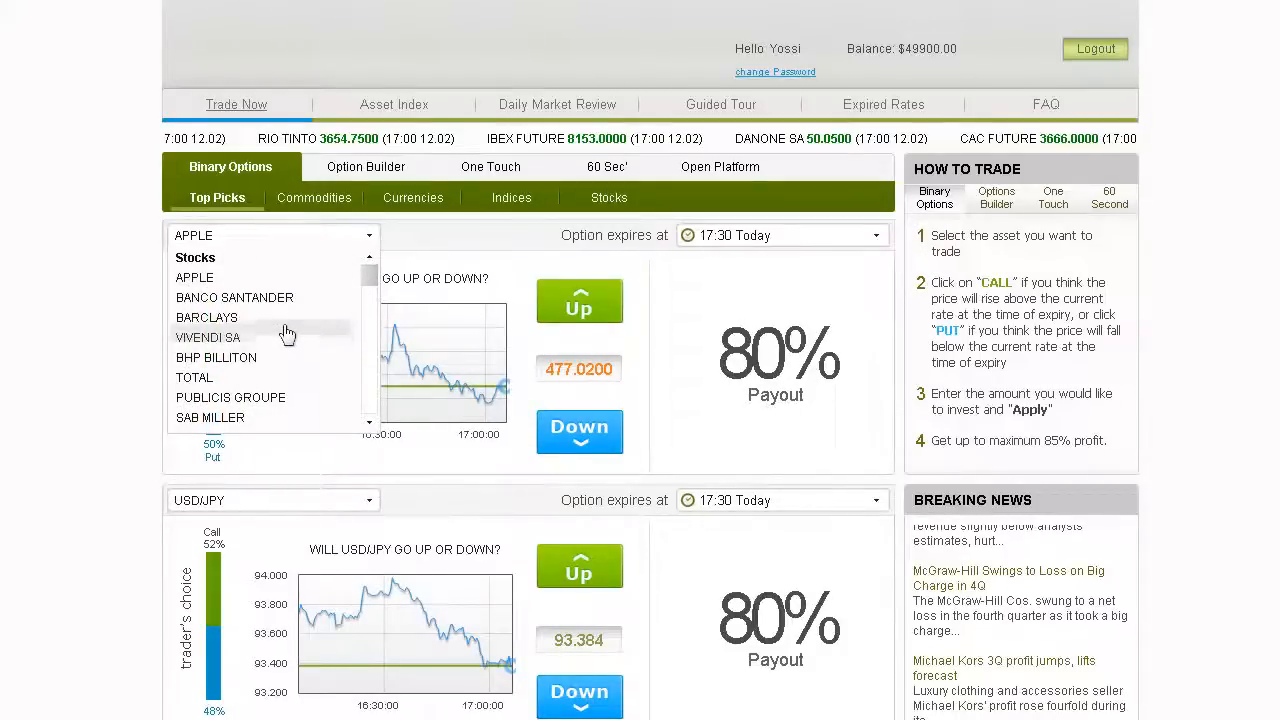
pyautogui.click(780, 236)
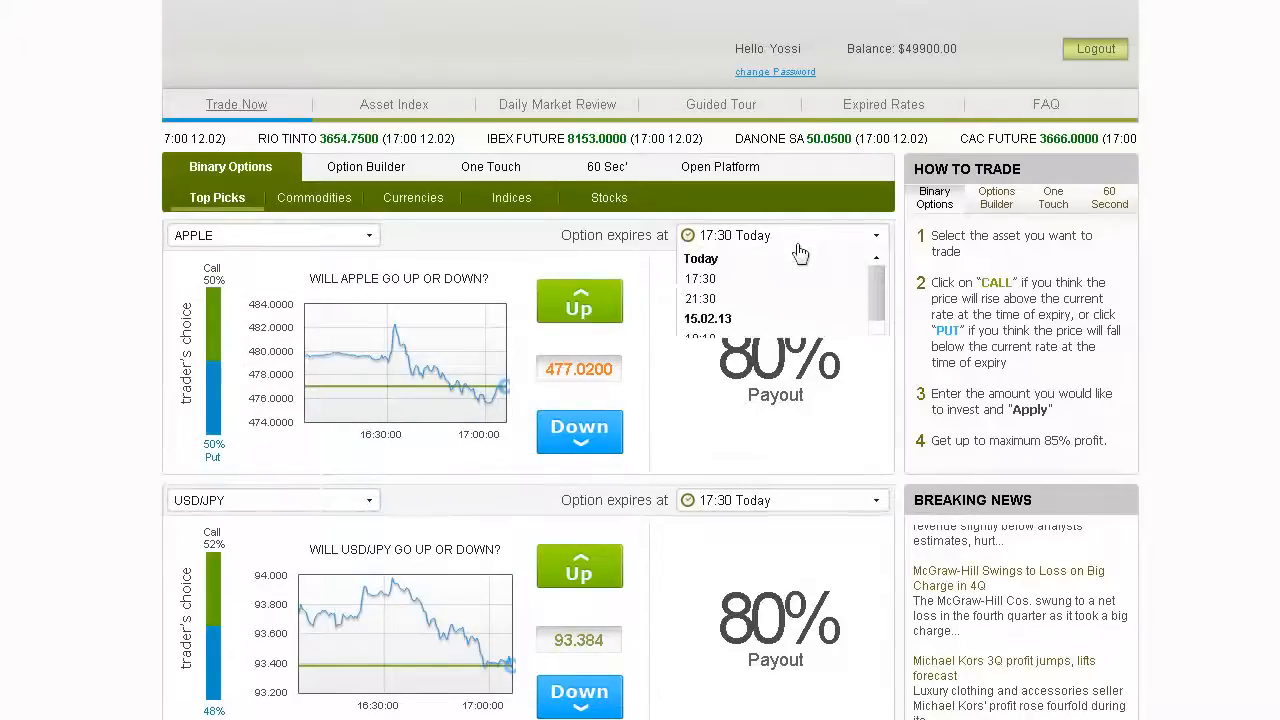
pyautogui.moveTo(784, 280)
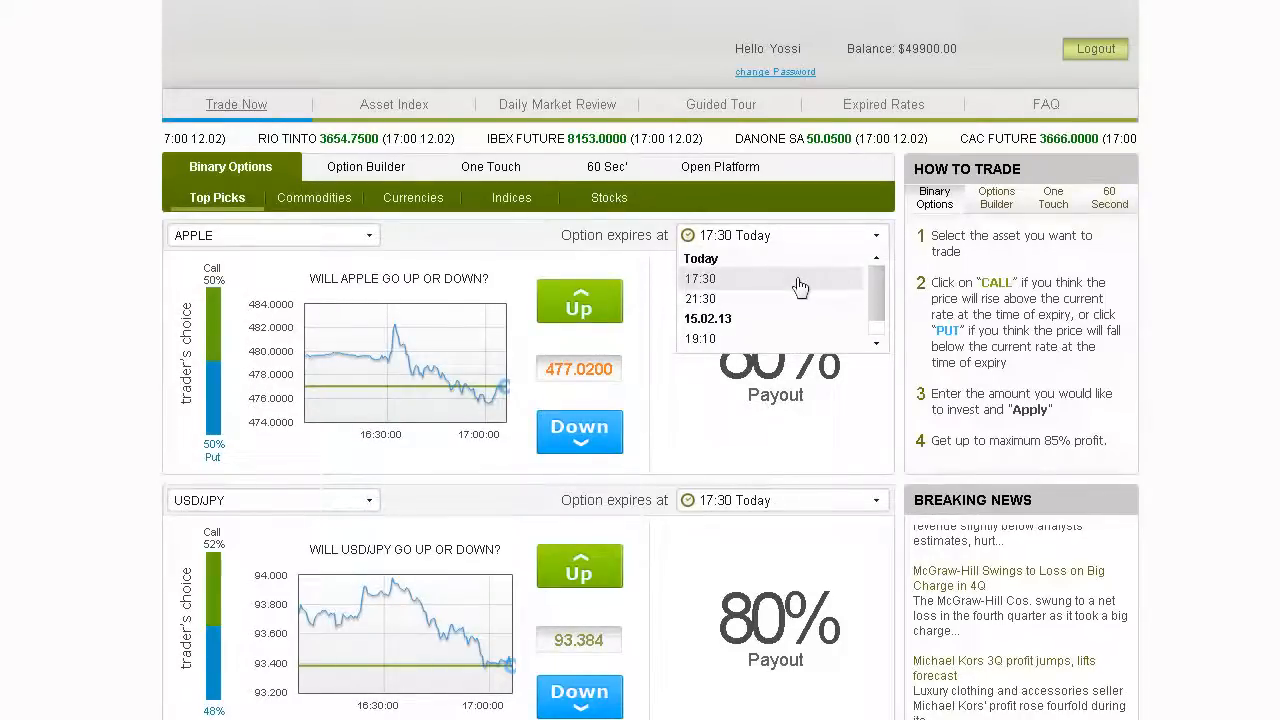
pyautogui.click(702, 278)
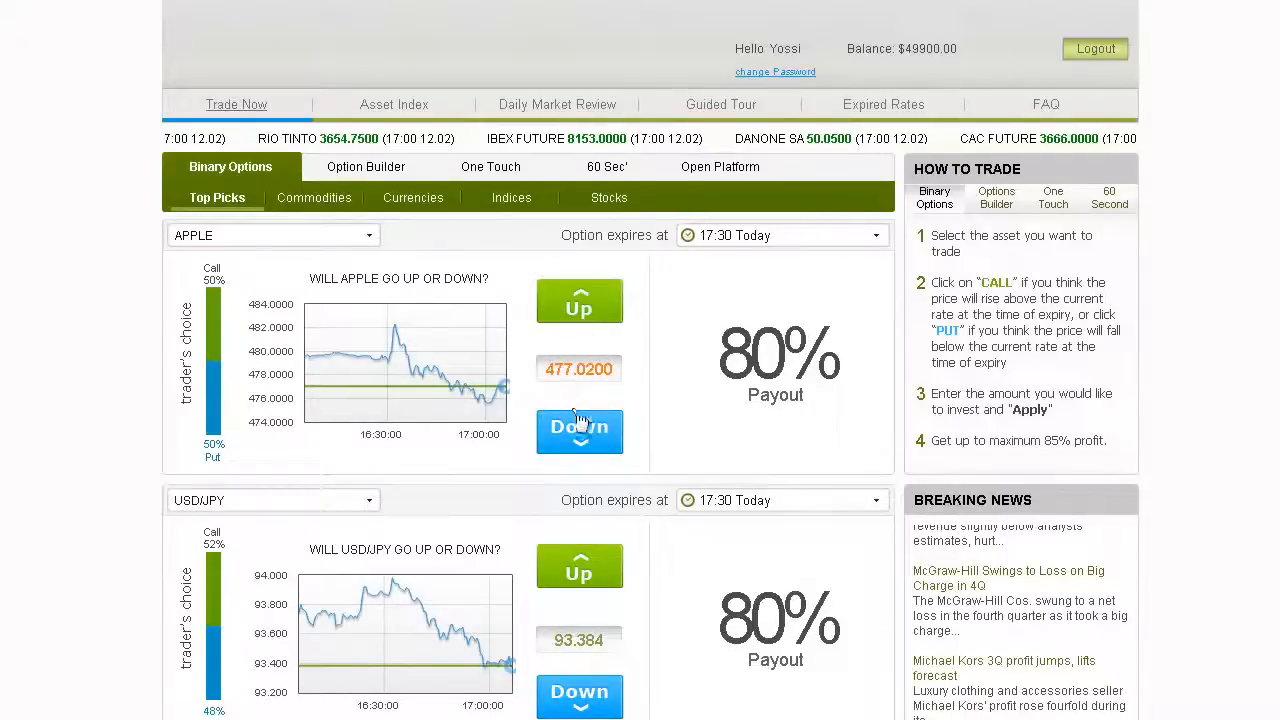
# Place a $100 call on Apple from its order ticket and apply it.
pyautogui.click(580, 432)
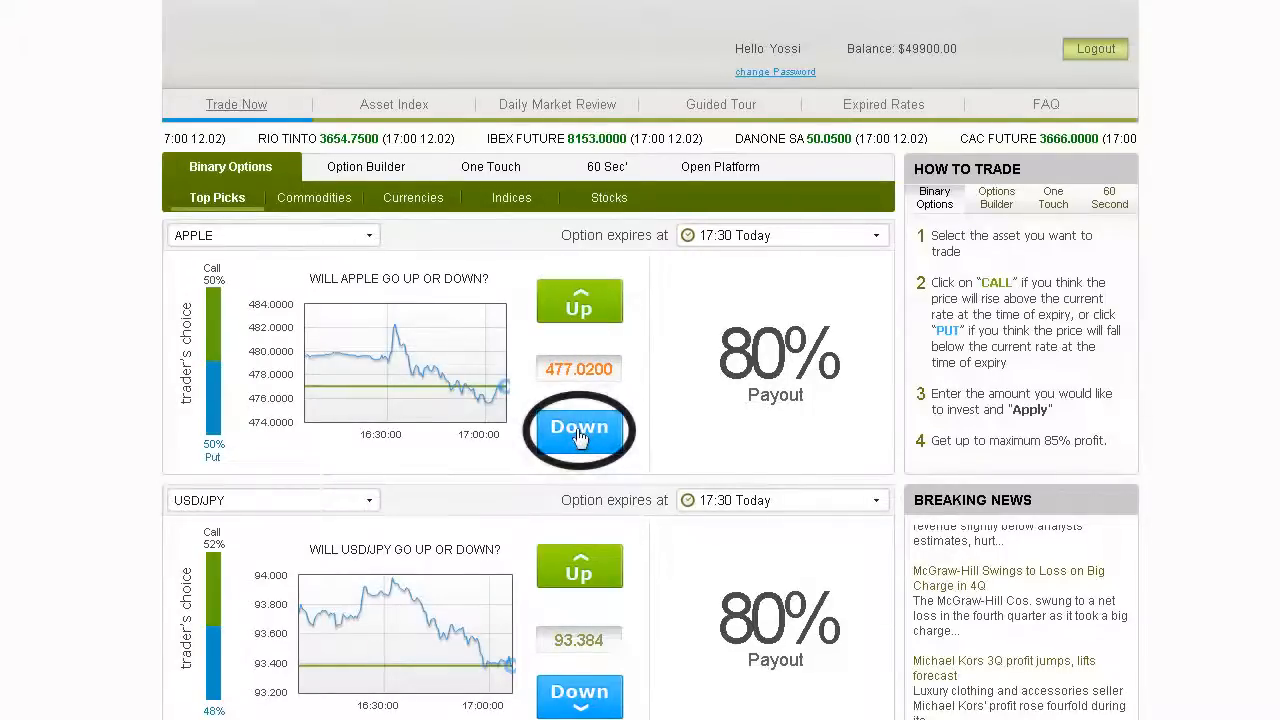
pyautogui.click(580, 430)
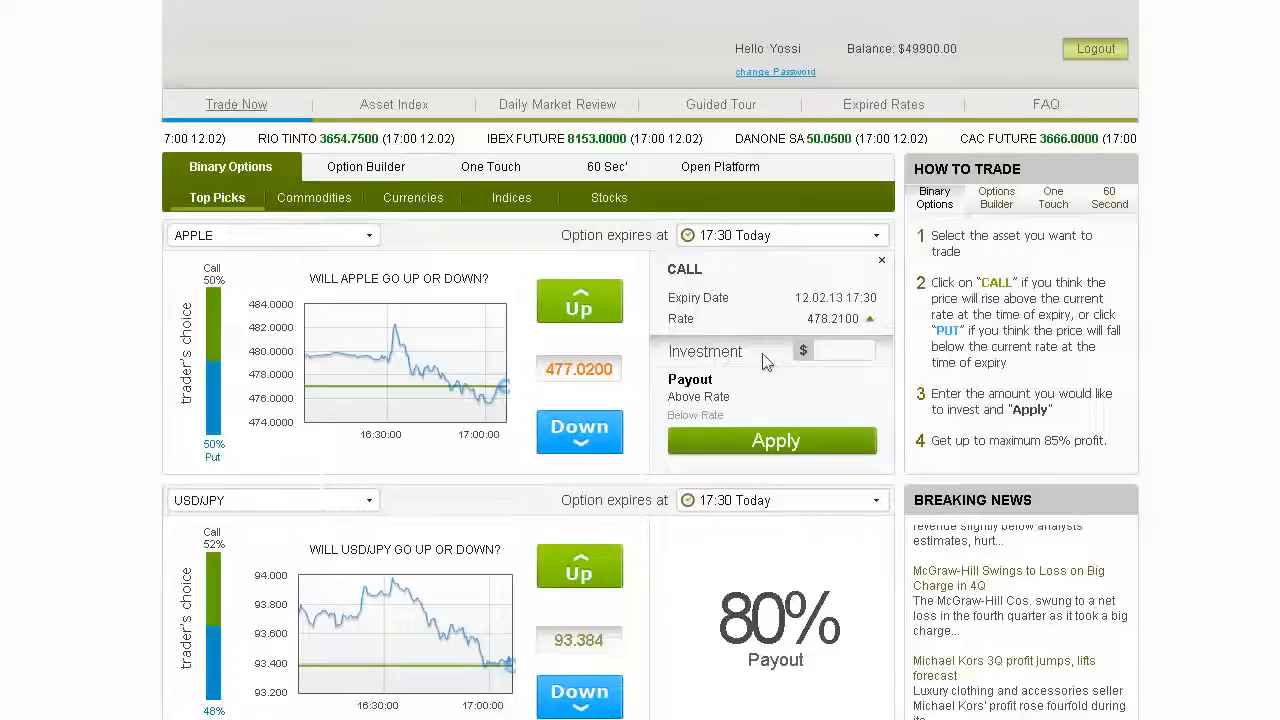
pyautogui.write('100')
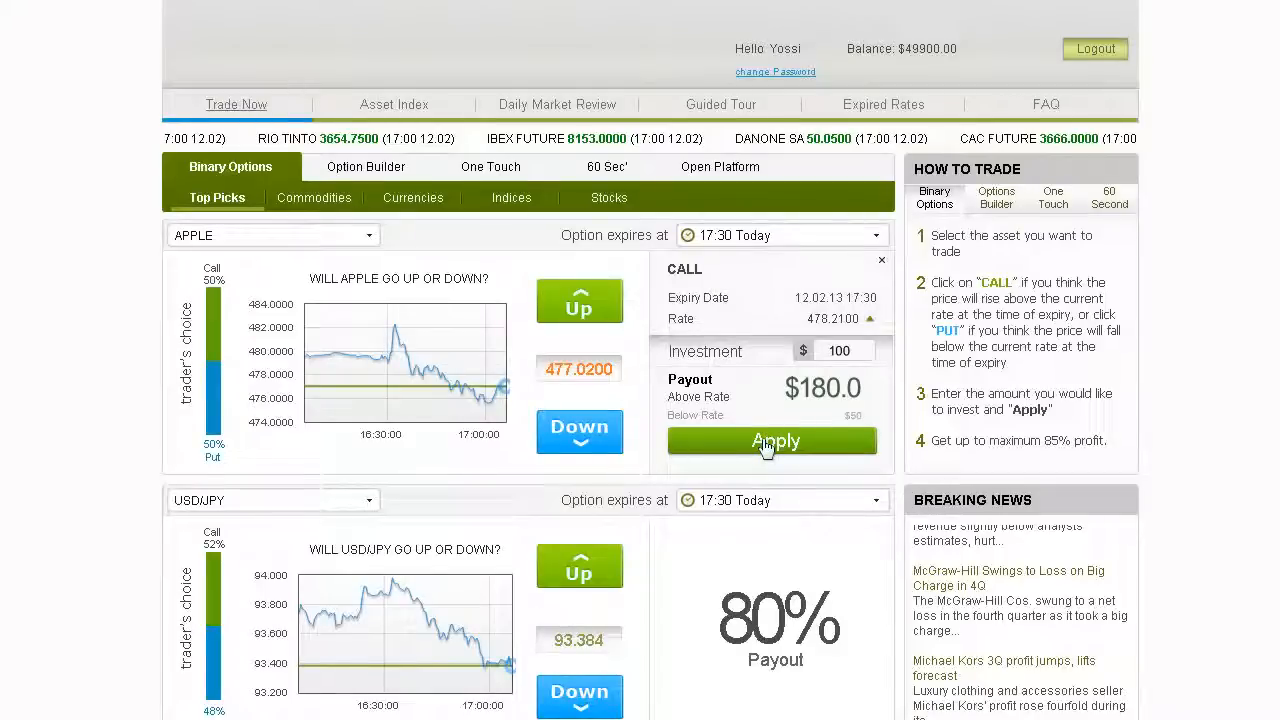
pyautogui.click(774, 442)
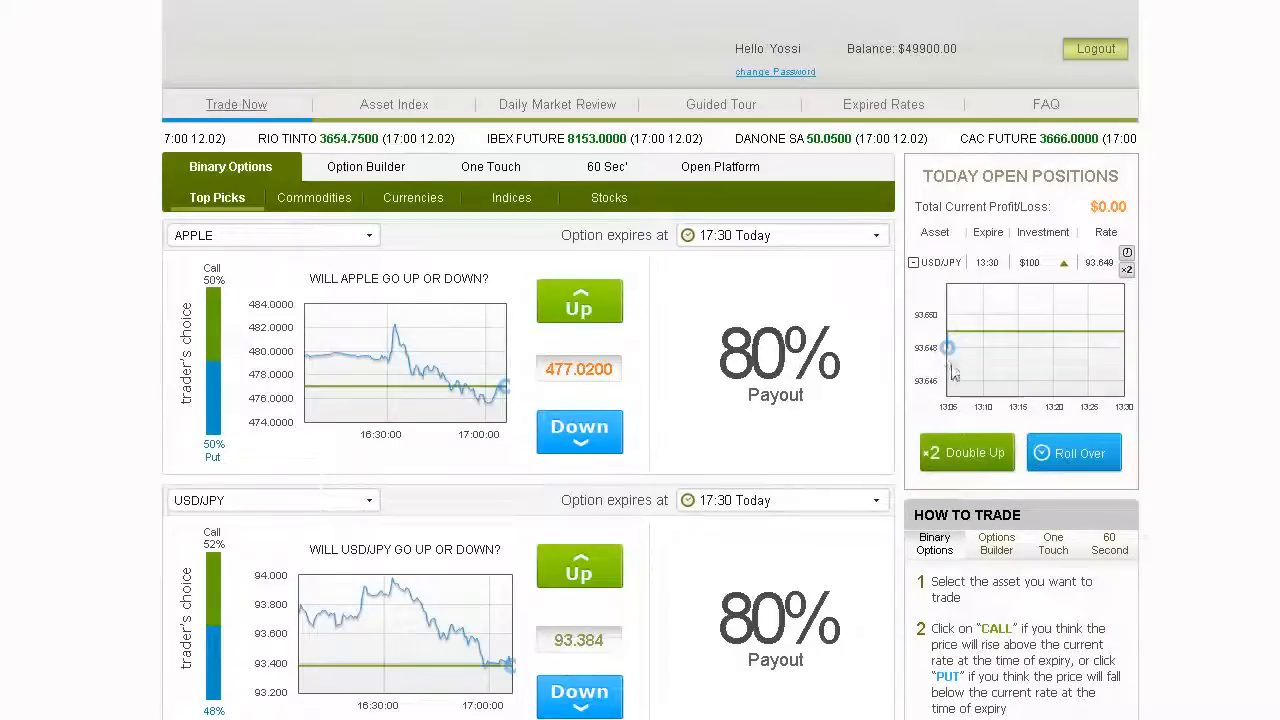
pyautogui.moveTo(1008, 368)
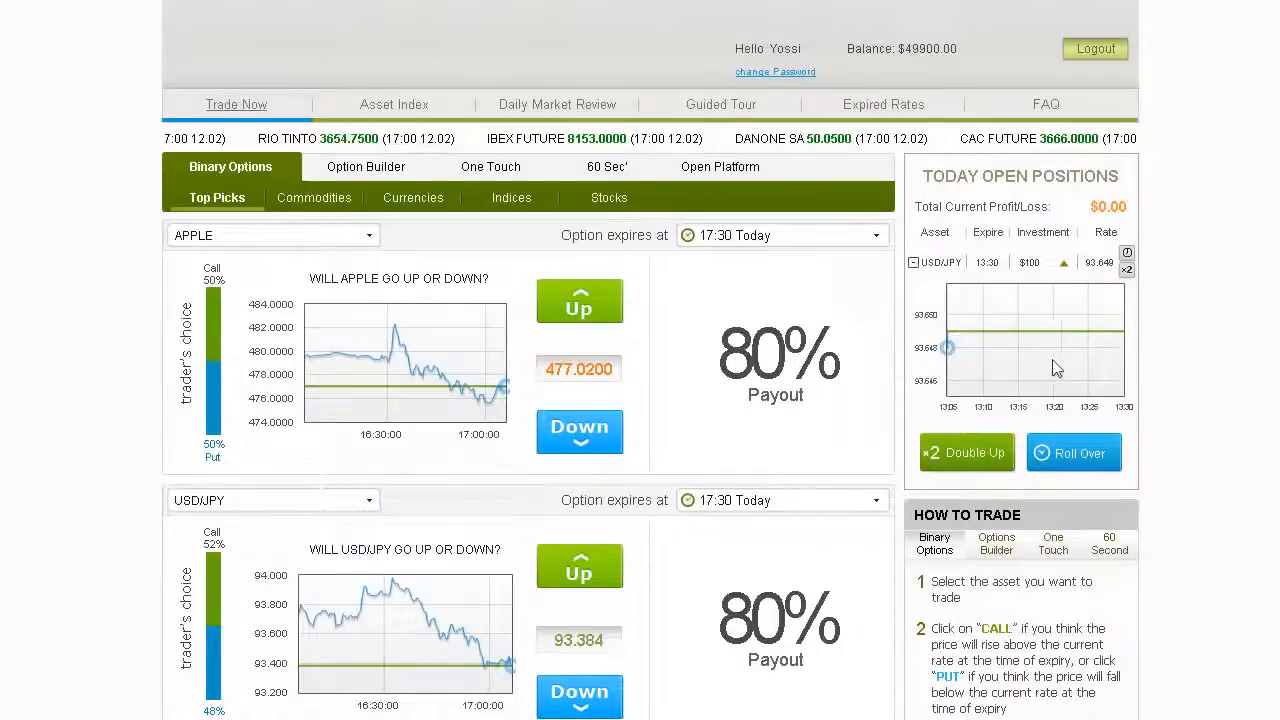
pyautogui.moveTo(1108, 368)
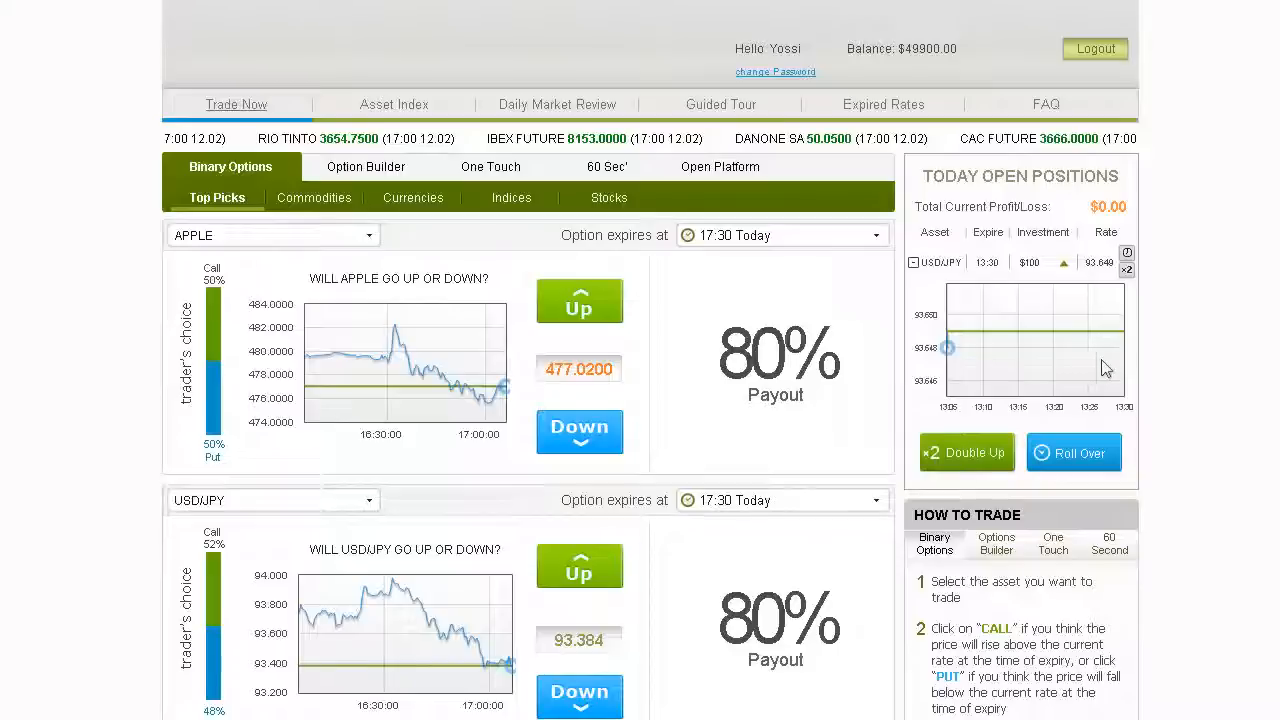
pyautogui.moveTo(984, 326)
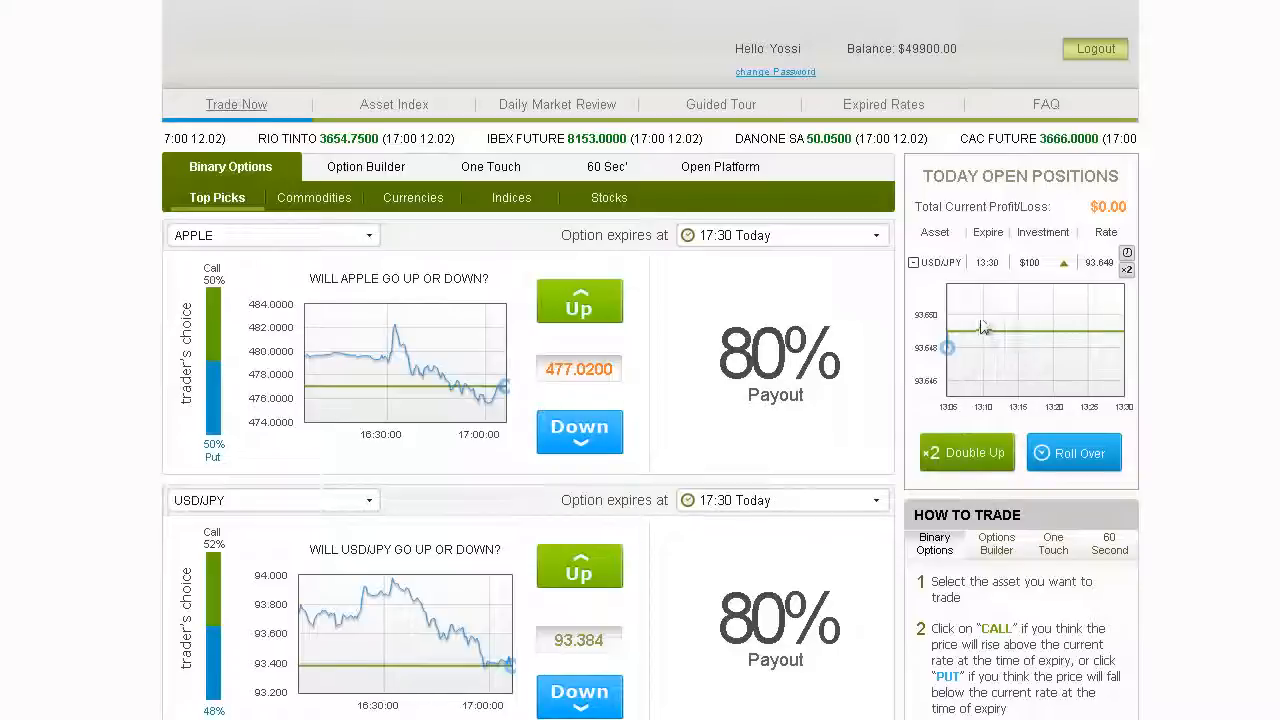